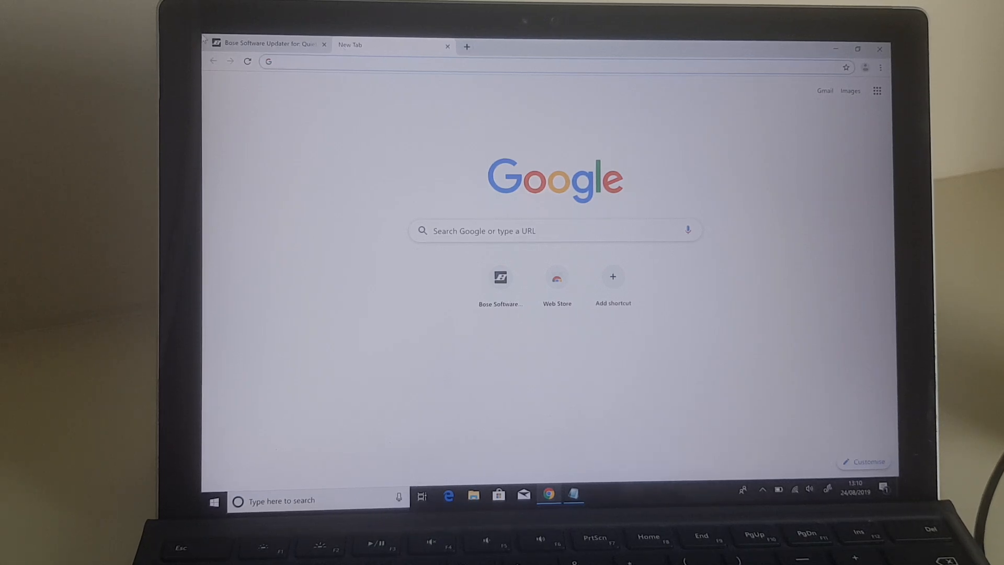
{"action": "left_click", "coordinate": [265, 44]}
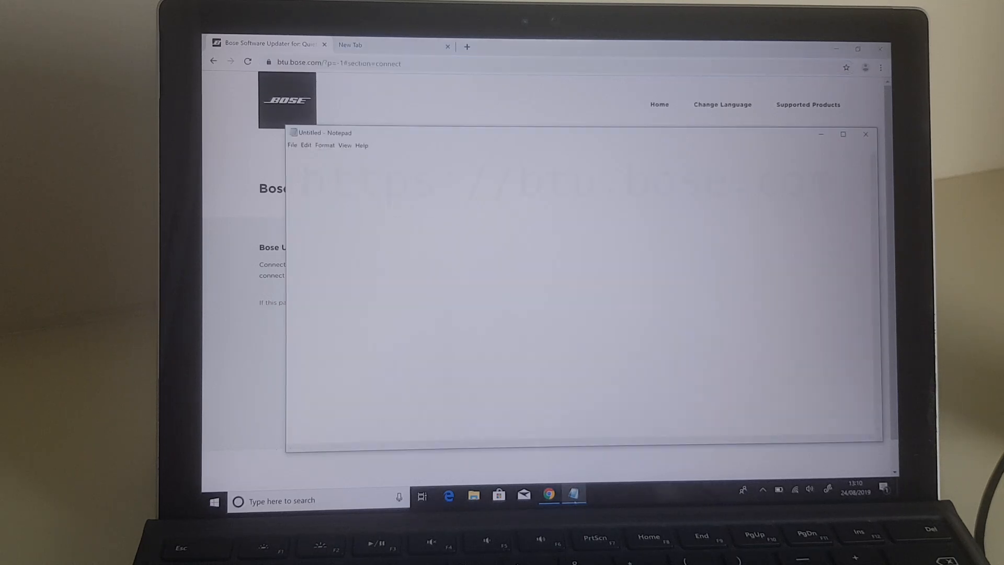
{"action": "type", "text": "https://btu.bose.com"}
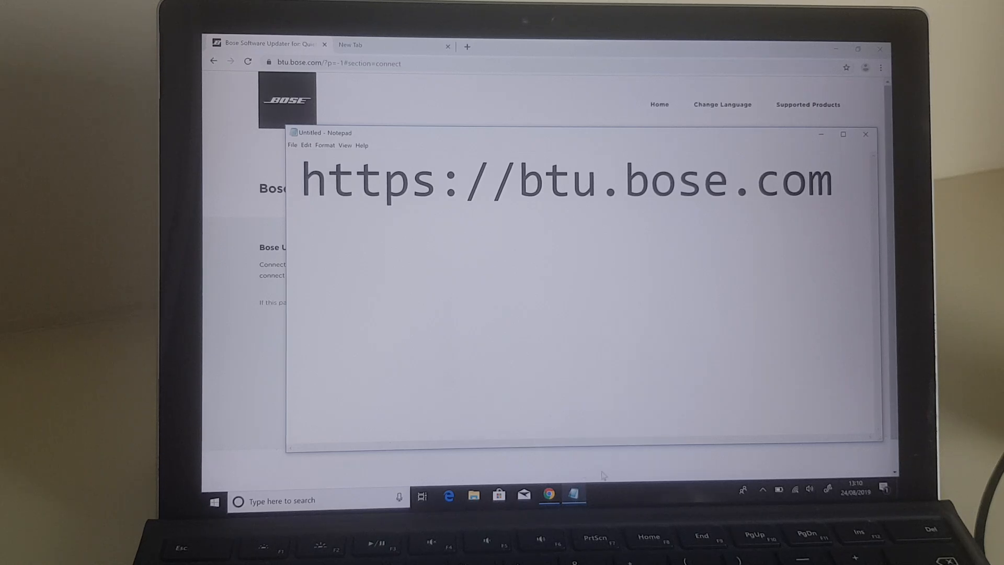
{"action": "left_click", "coordinate": [489, 369]}
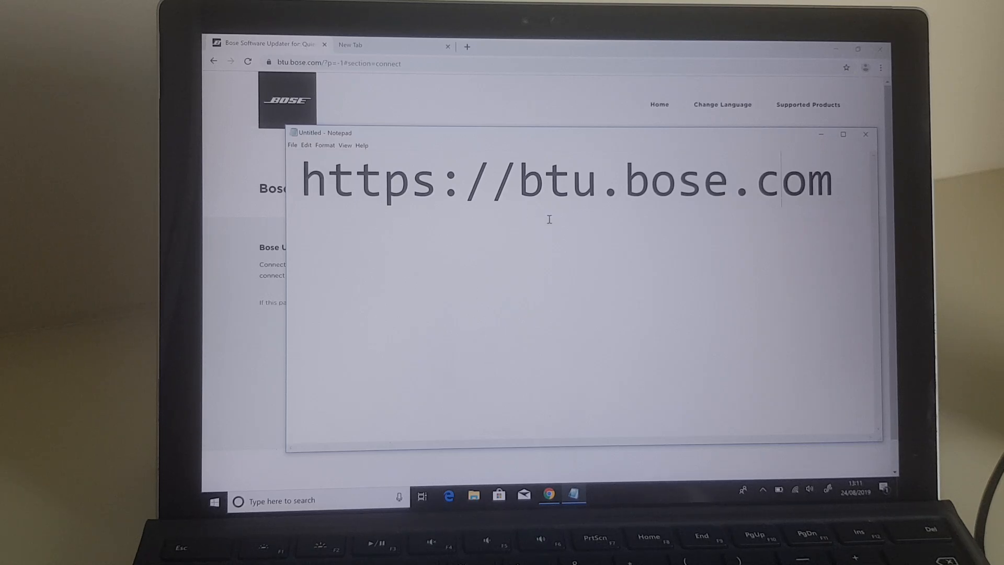
{"action": "mouse_move", "coordinate": [639, 229]}
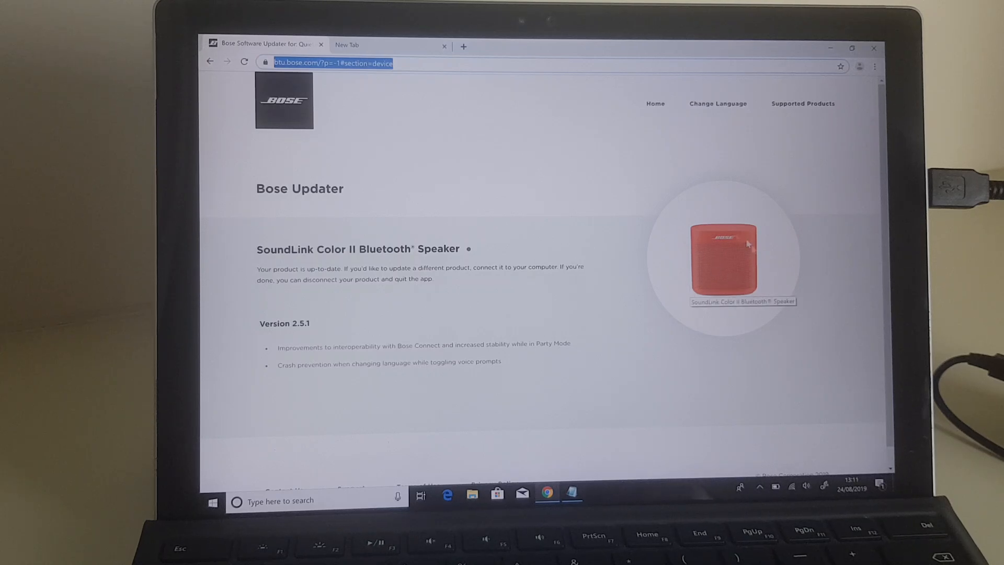
{"action": "mouse_move", "coordinate": [323, 291]}
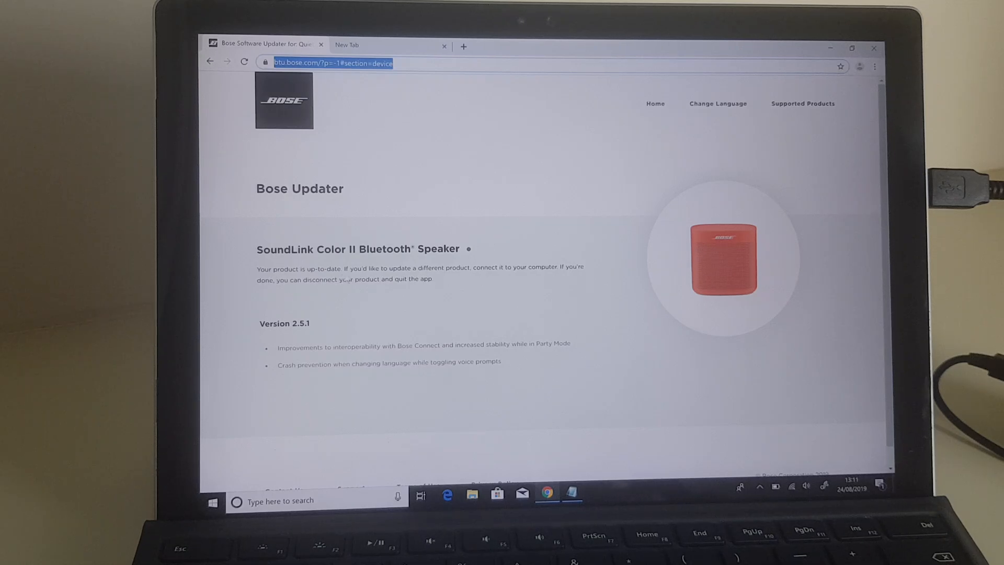
{"action": "mouse_move", "coordinate": [512, 274]}
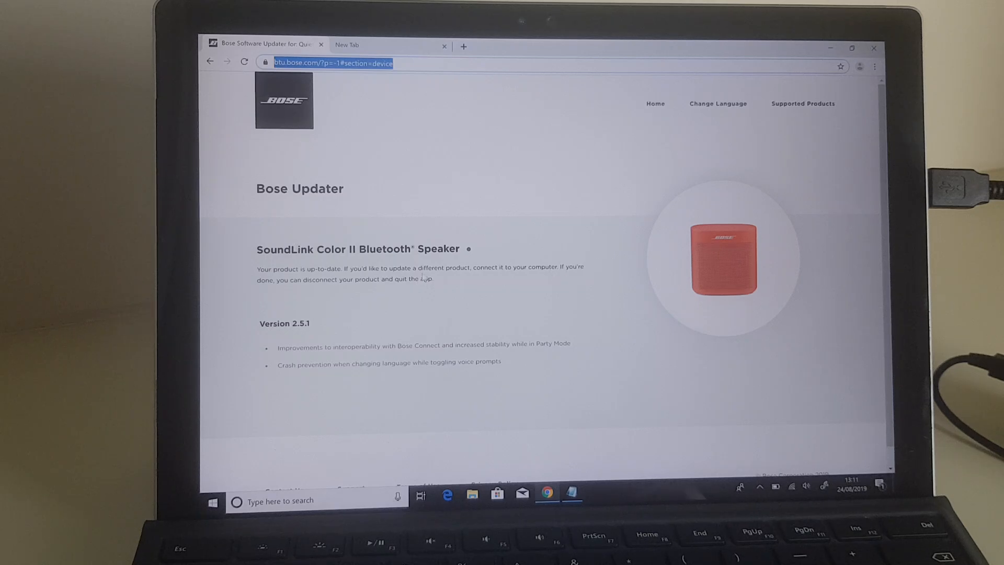
{"action": "mouse_move", "coordinate": [437, 286]}
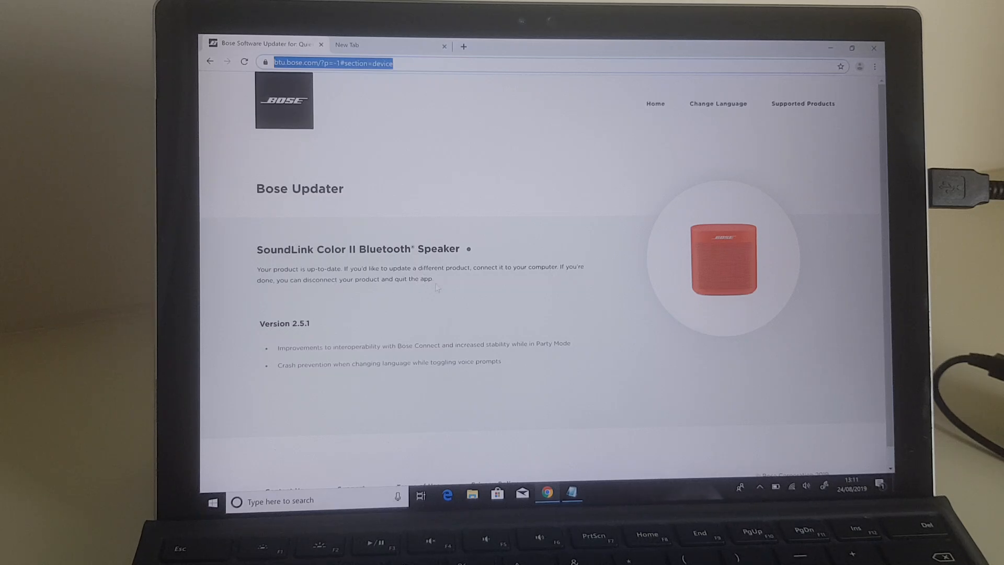